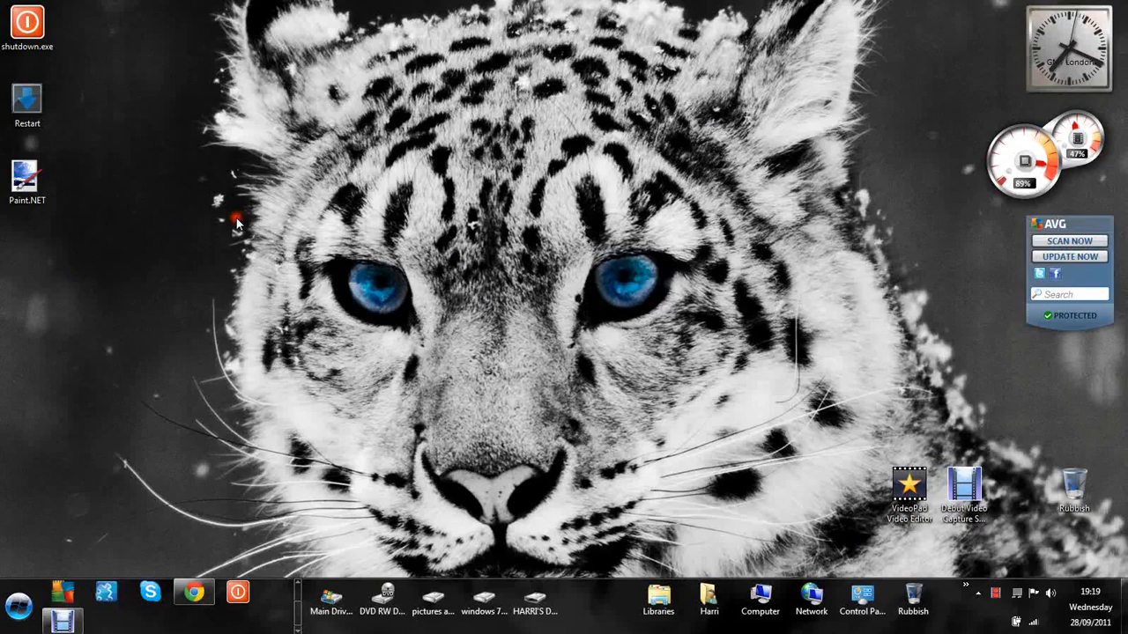
mouse_move(607, 260)
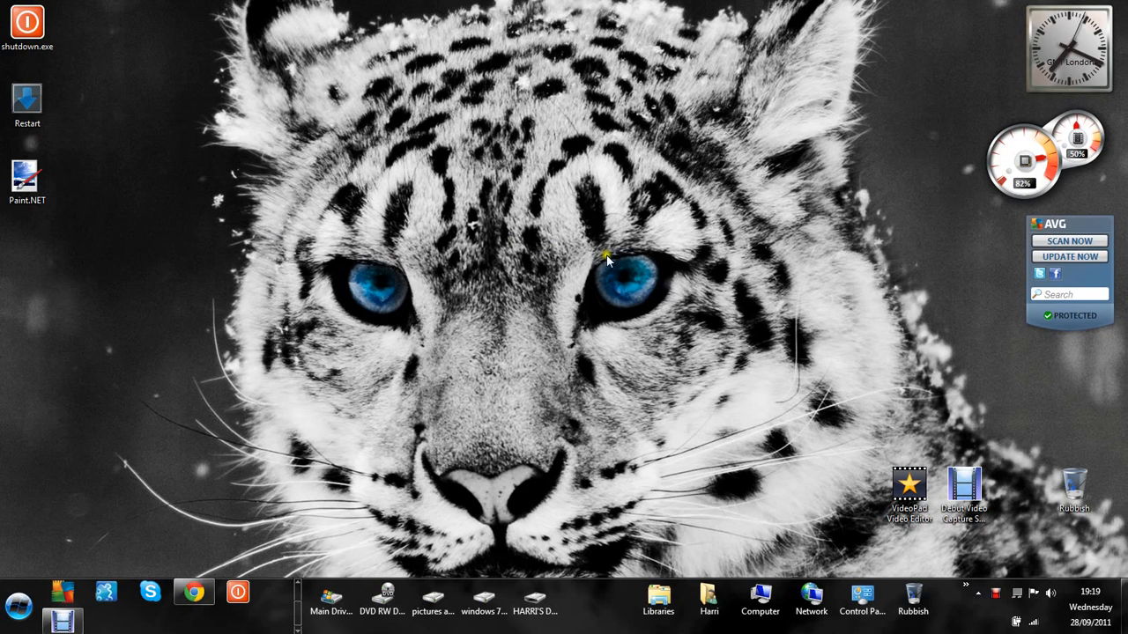
mouse_move(452, 129)
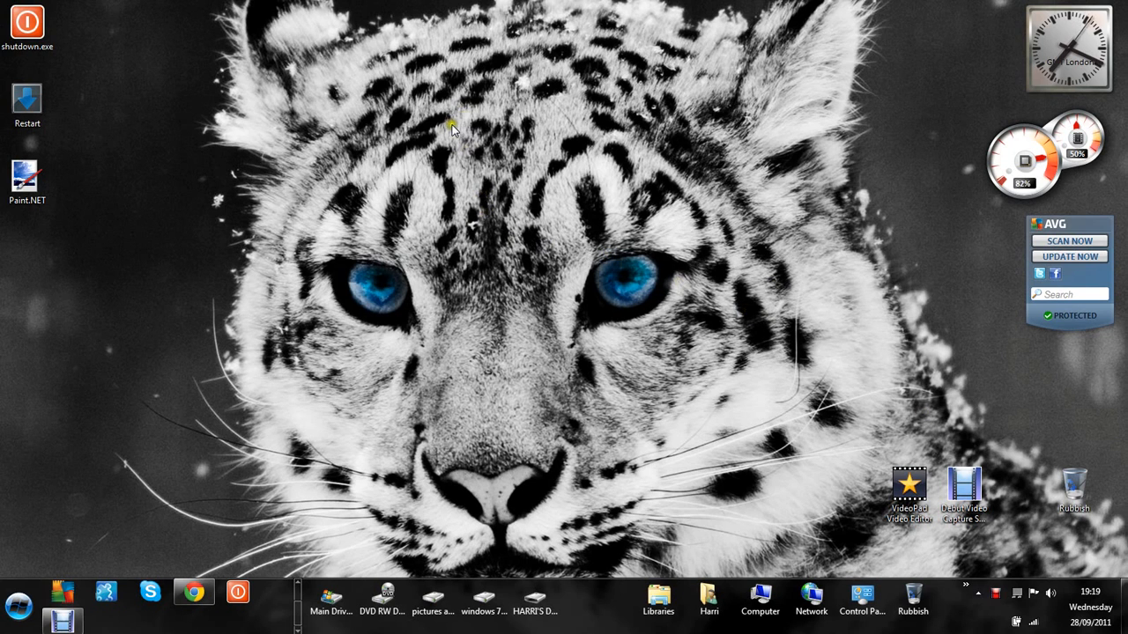
mouse_move(435, 178)
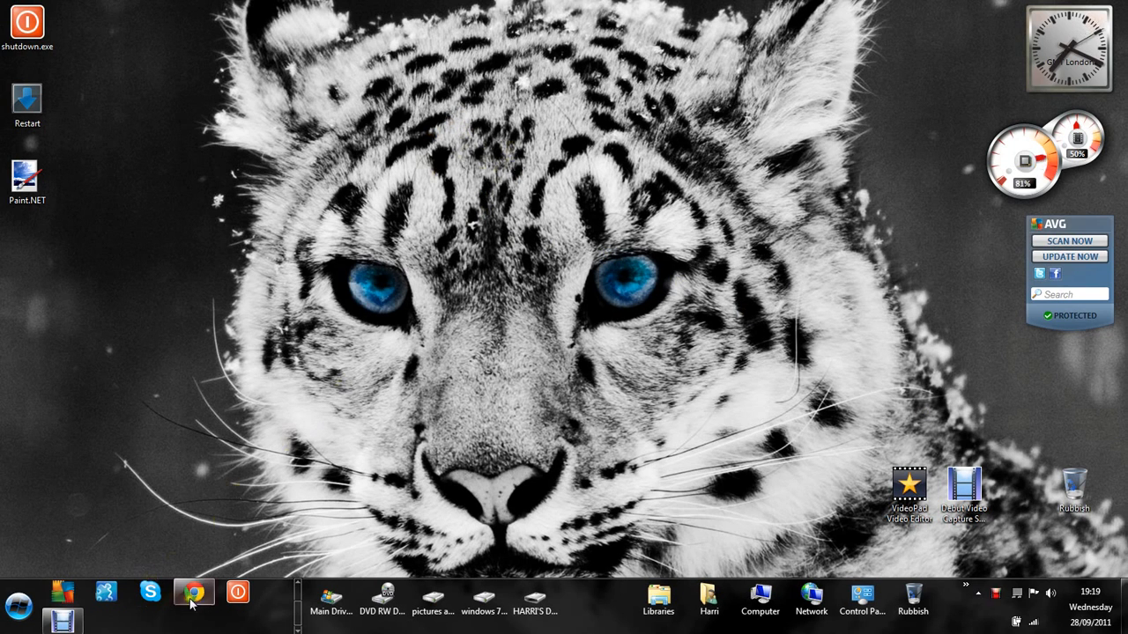
mouse_move(659, 599)
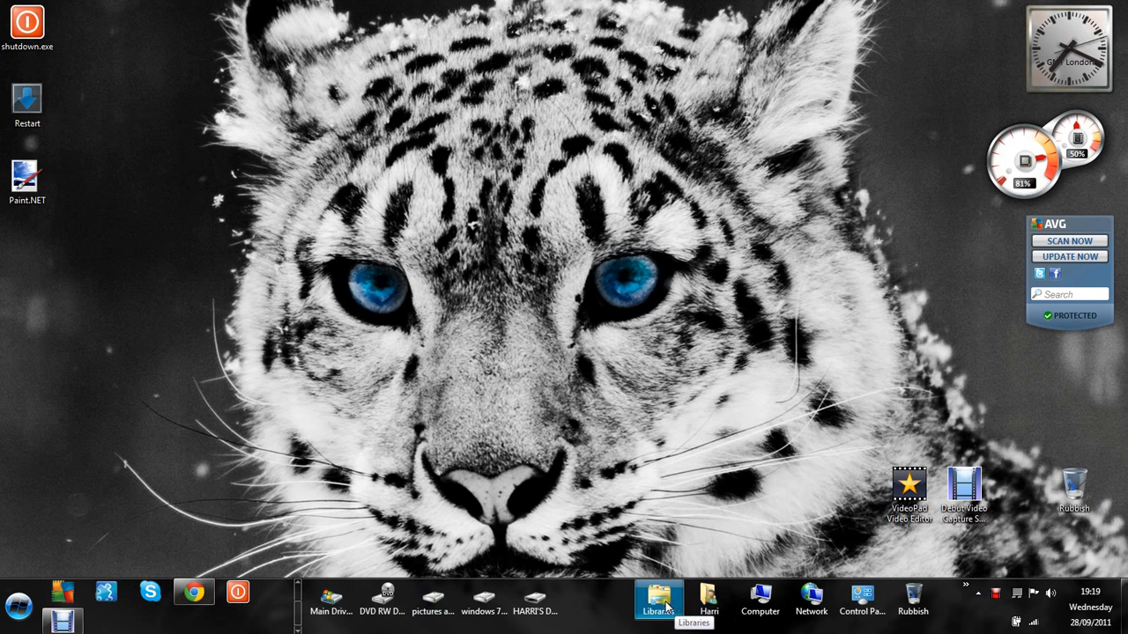
Browse Libraries > Documents > Homwork > English and open SEVEN SLAUGHTERED.doc
click(658, 599)
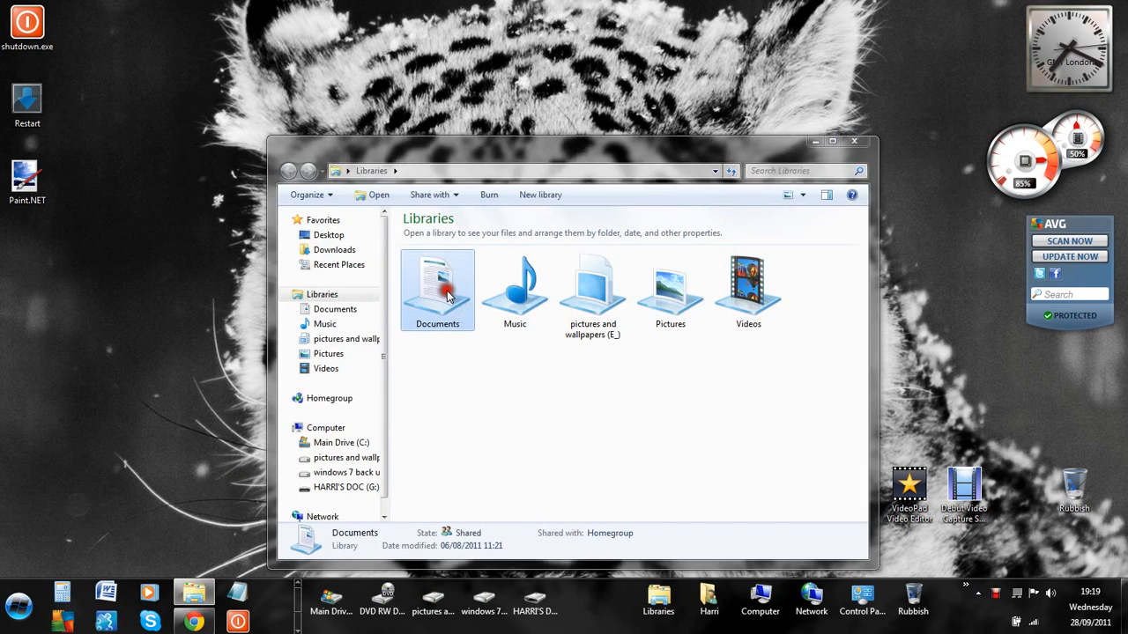
double_click(437, 288)
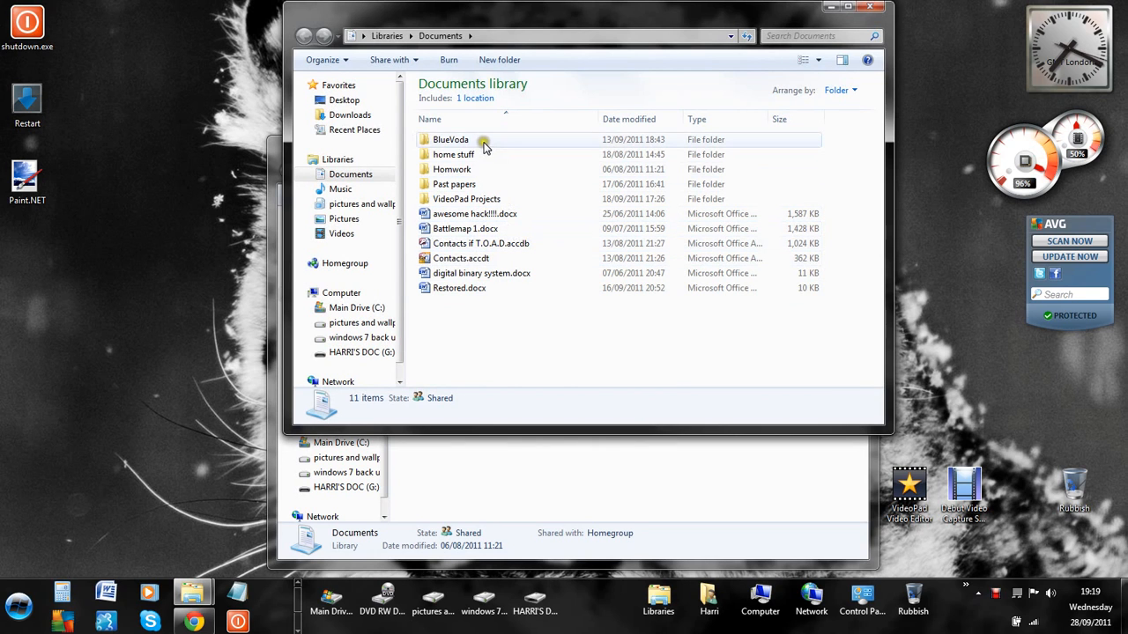
click(452, 169)
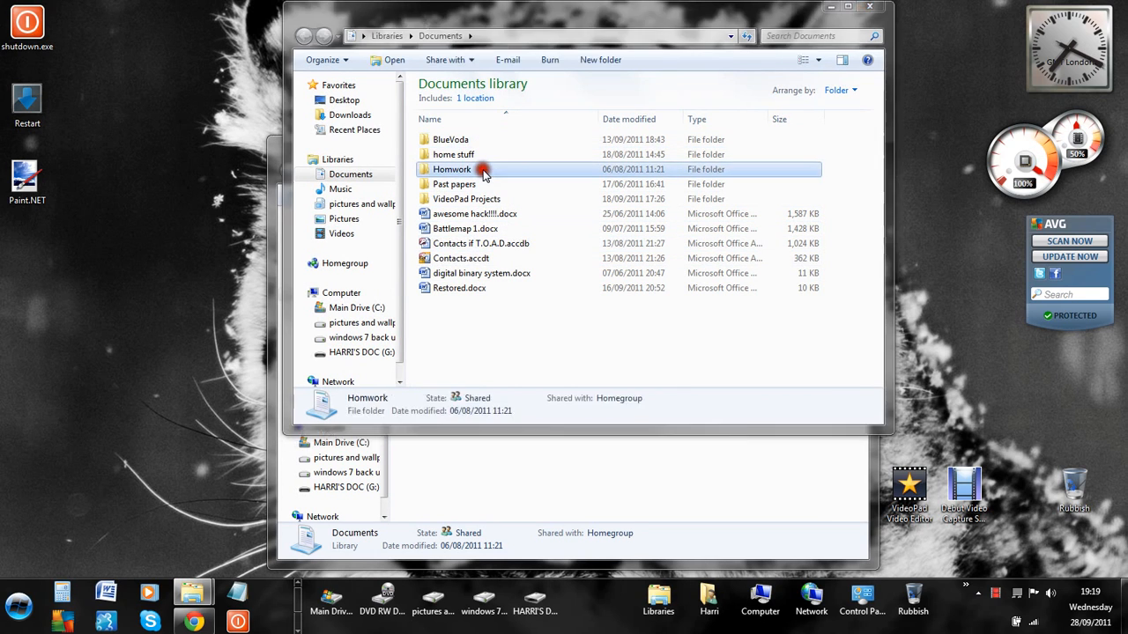
double_click(452, 169)
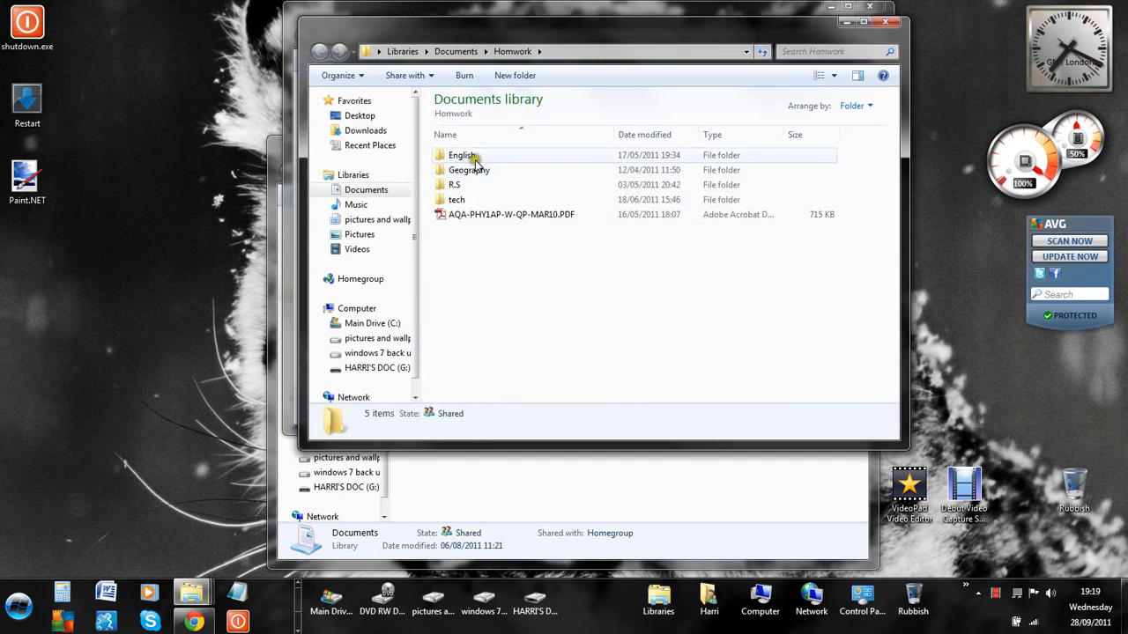
double_click(461, 155)
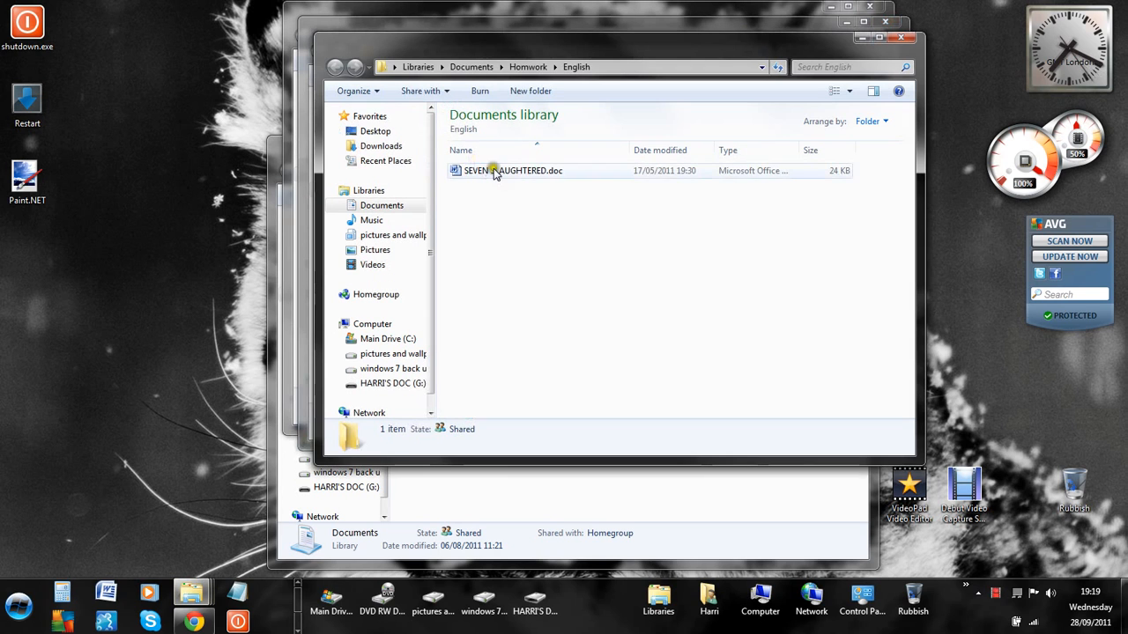
click(513, 170)
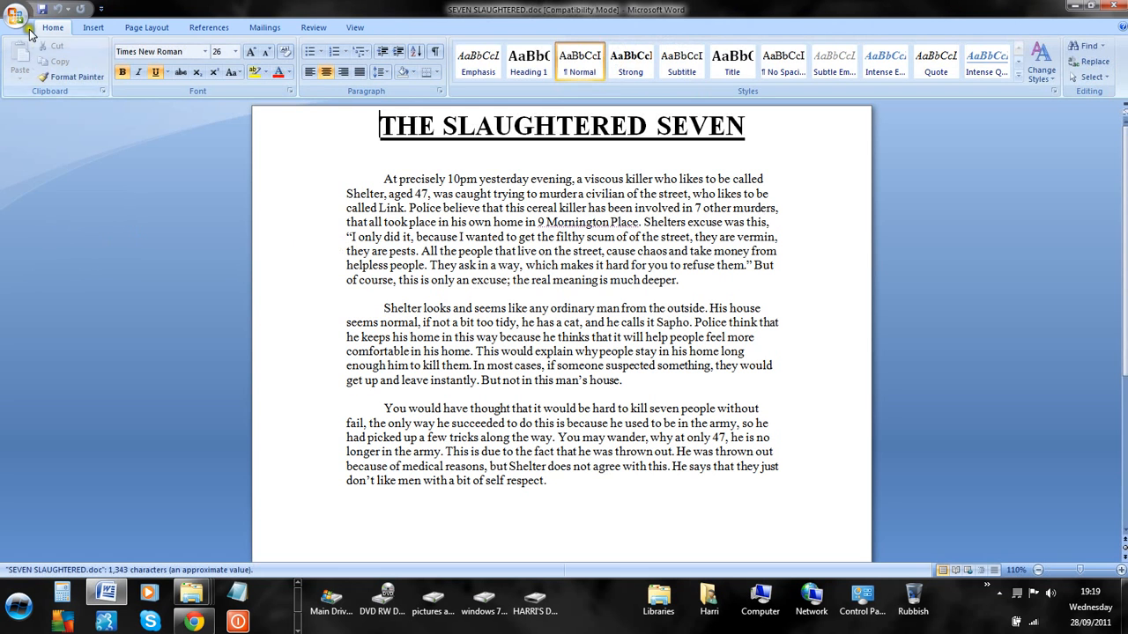
Open the Office button menu to save a copy of THE SLAUGHTERED SEVEN
click(16, 15)
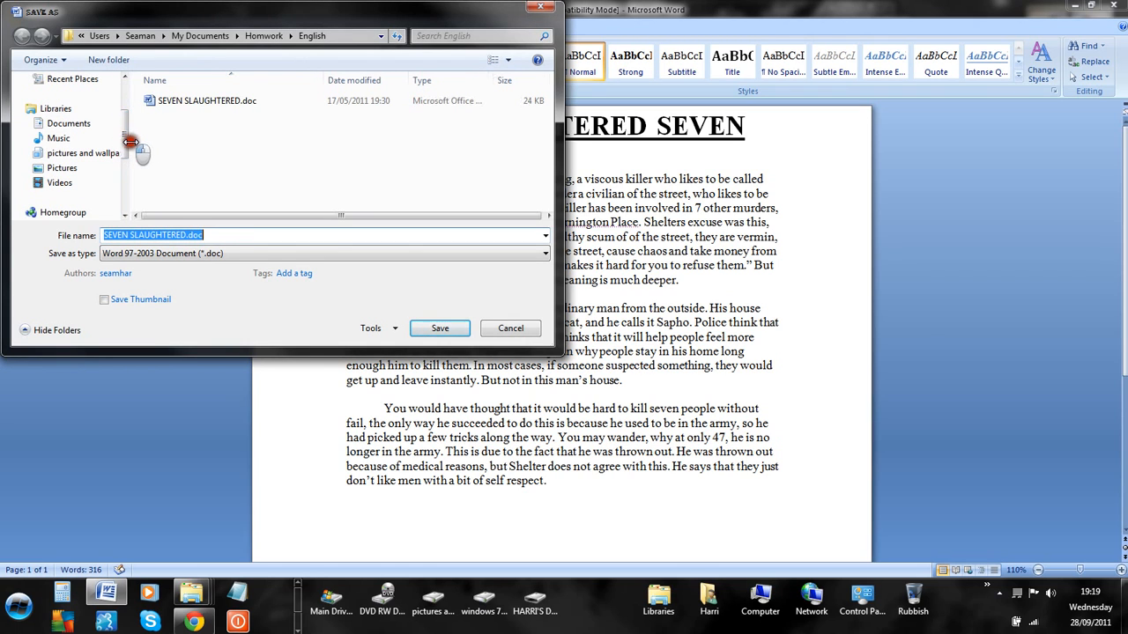
In Save As, browse Computer and select the HARRI'S DOC (G:) drive
scroll(down, 3)
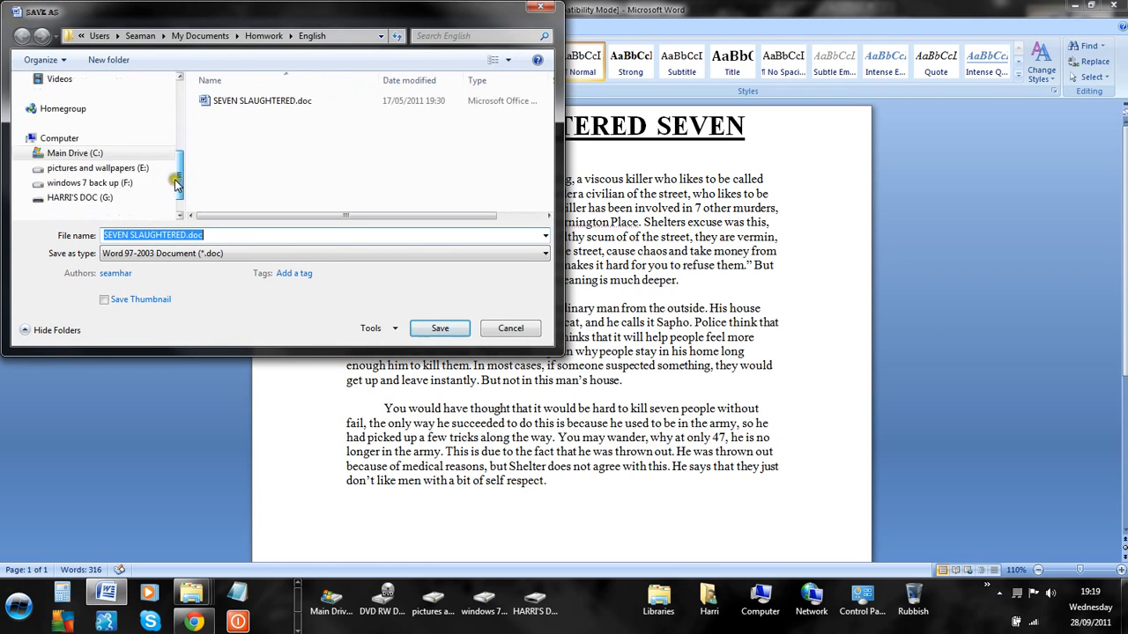
click(59, 137)
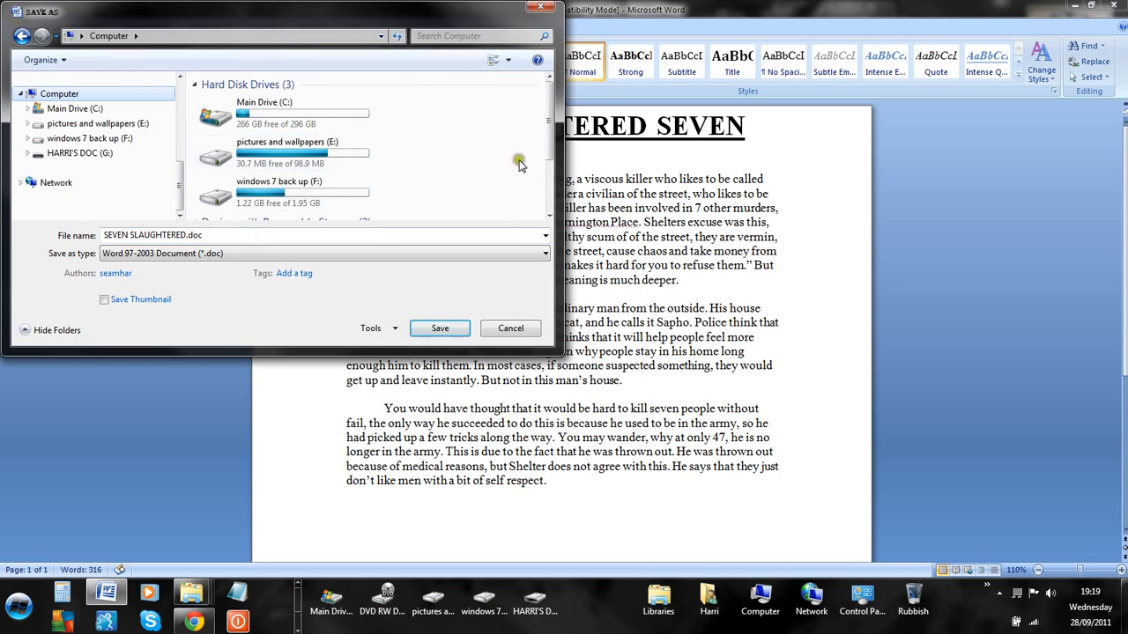
scroll(down, 3)
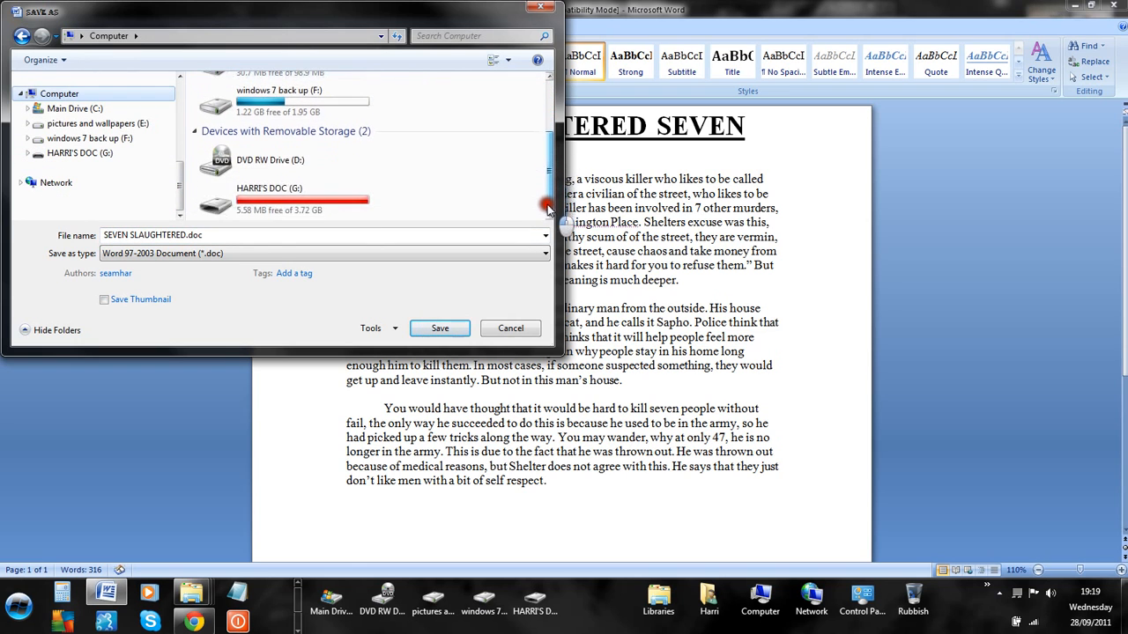
click(282, 194)
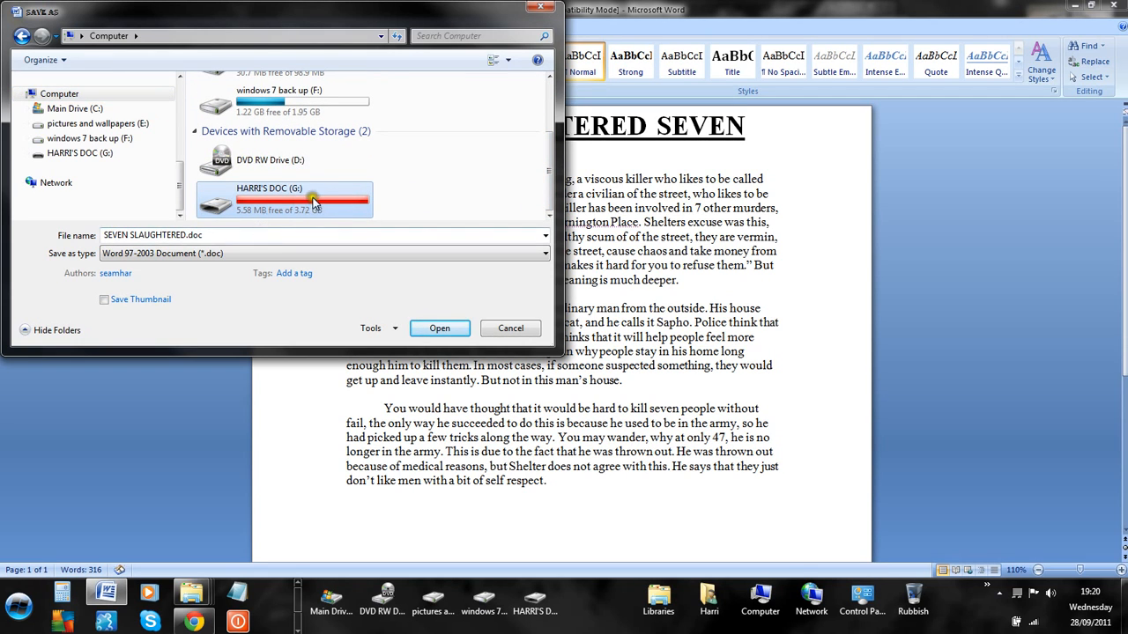
Save SEVEN SLAUGHTERED.doc into HARRI'S DOC (G:) under its current file name
double_click(268, 198)
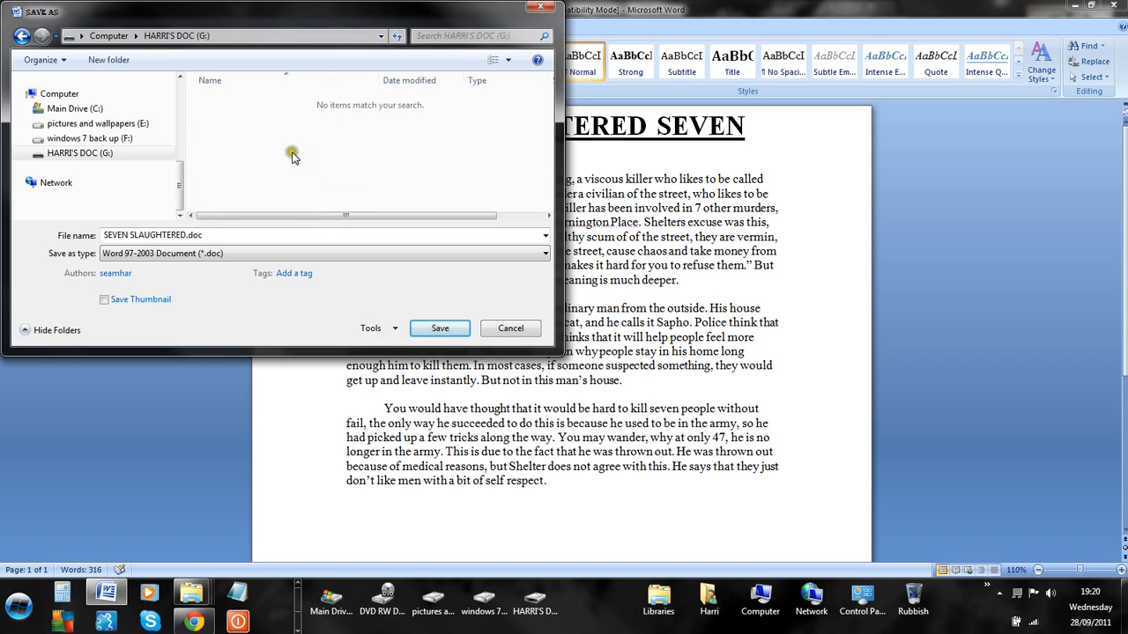
click(240, 240)
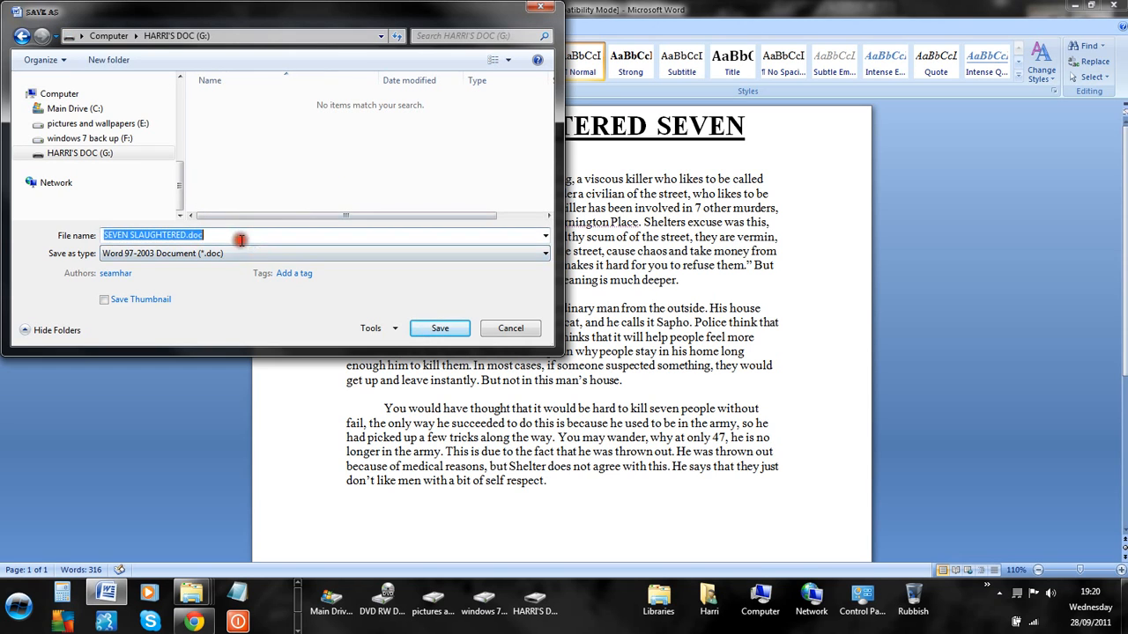
click(282, 235)
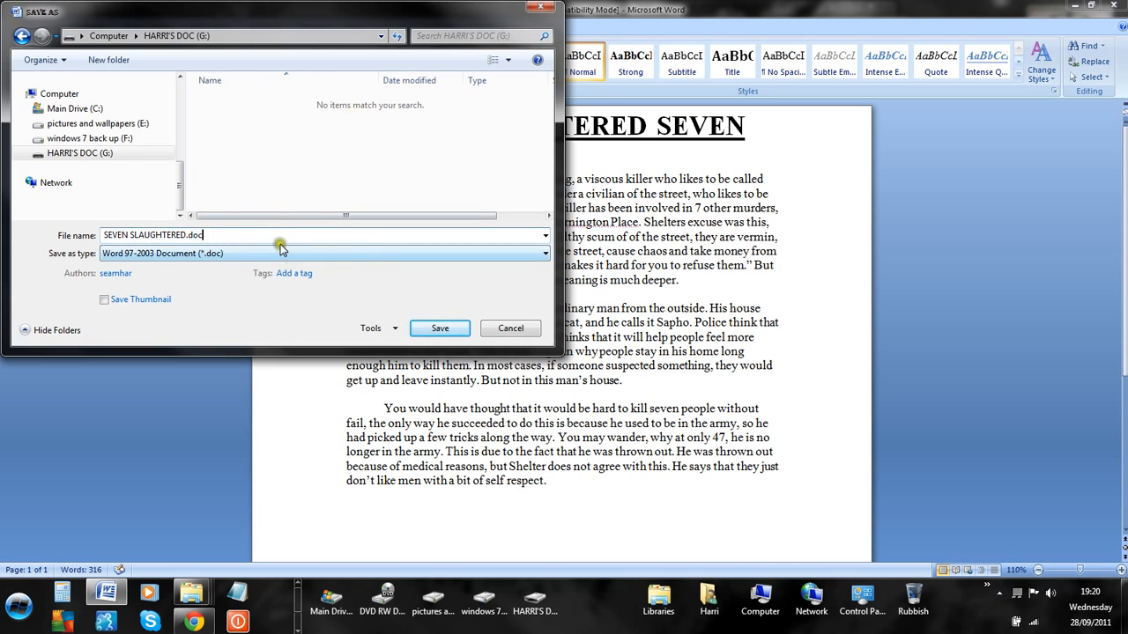
click(440, 327)
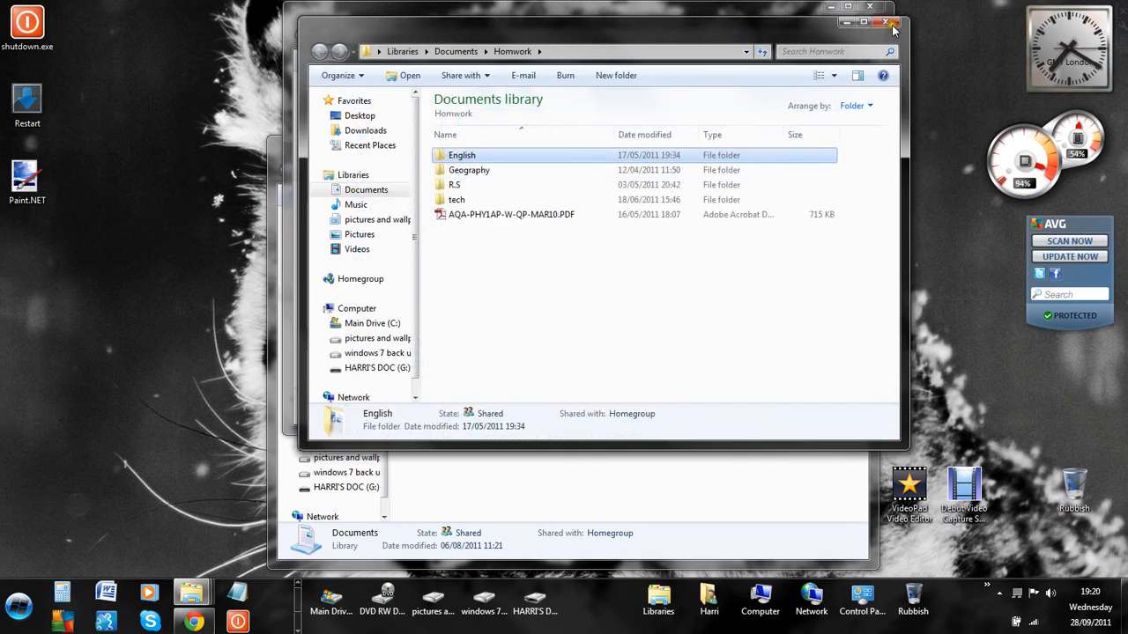
Close the Homwork folder window and open Computer from the taskbar
click(887, 21)
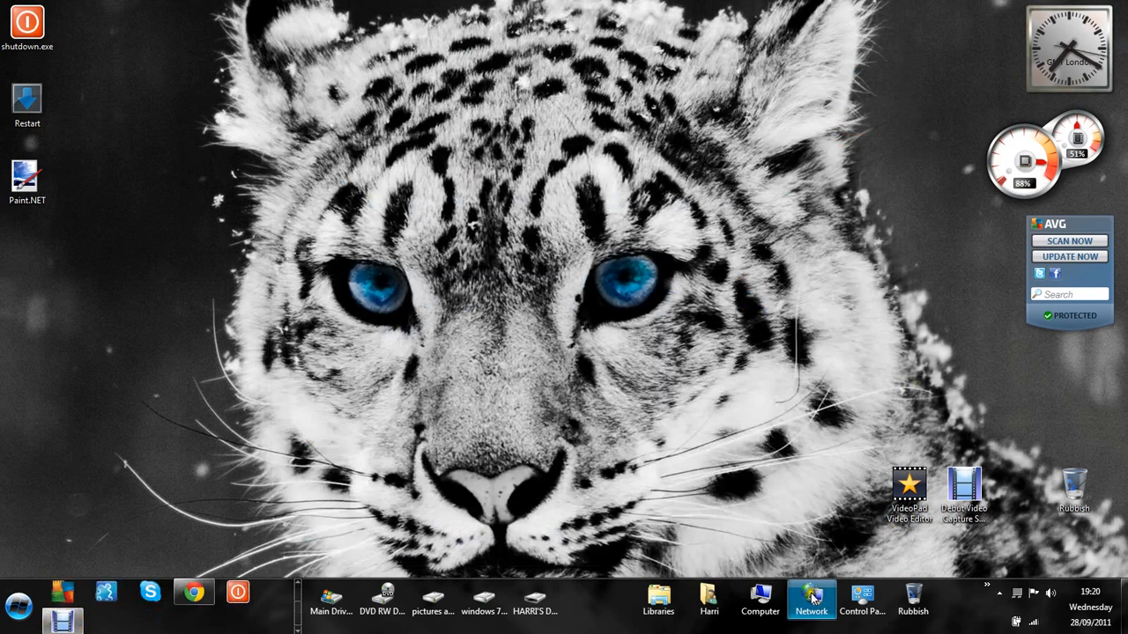
click(759, 599)
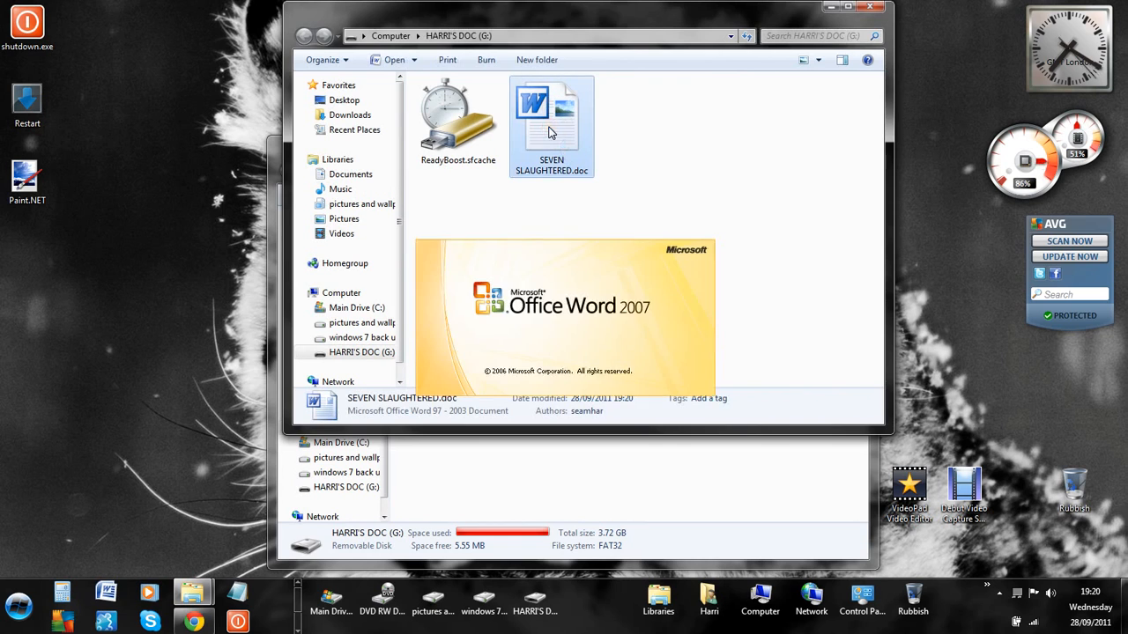
Open the saved SEVEN SLAUGHTERED.doc copy from HARRI'S DOC (G:) in Word
double_click(551, 114)
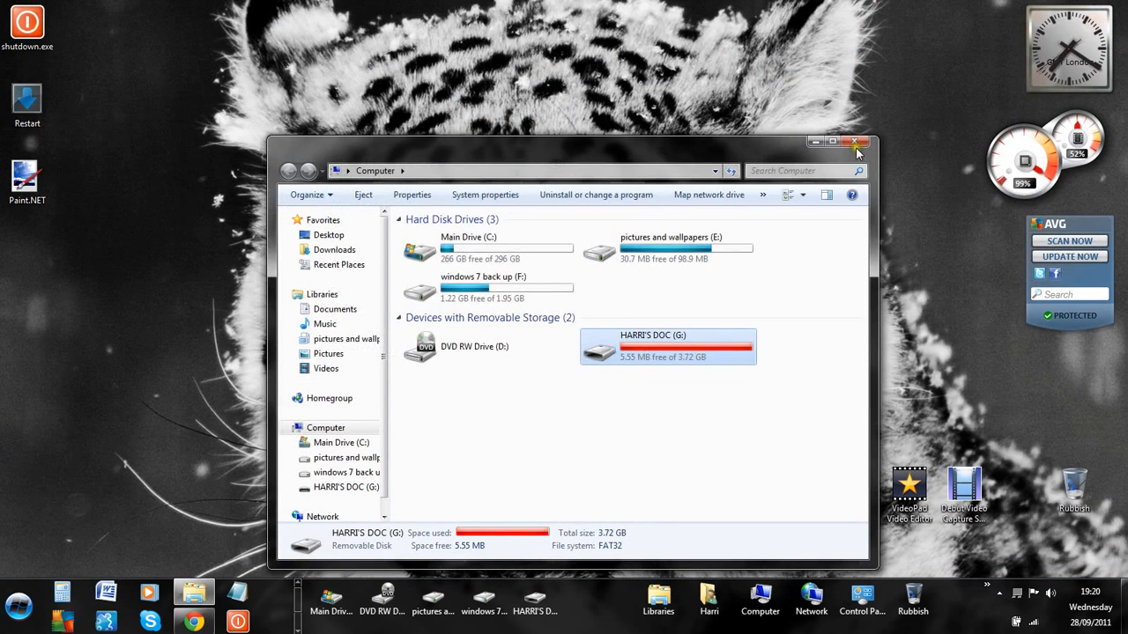
View HARRI'S DOC (G:), holding only ReadyBoost.sfcache, then close its window
double_click(668, 346)
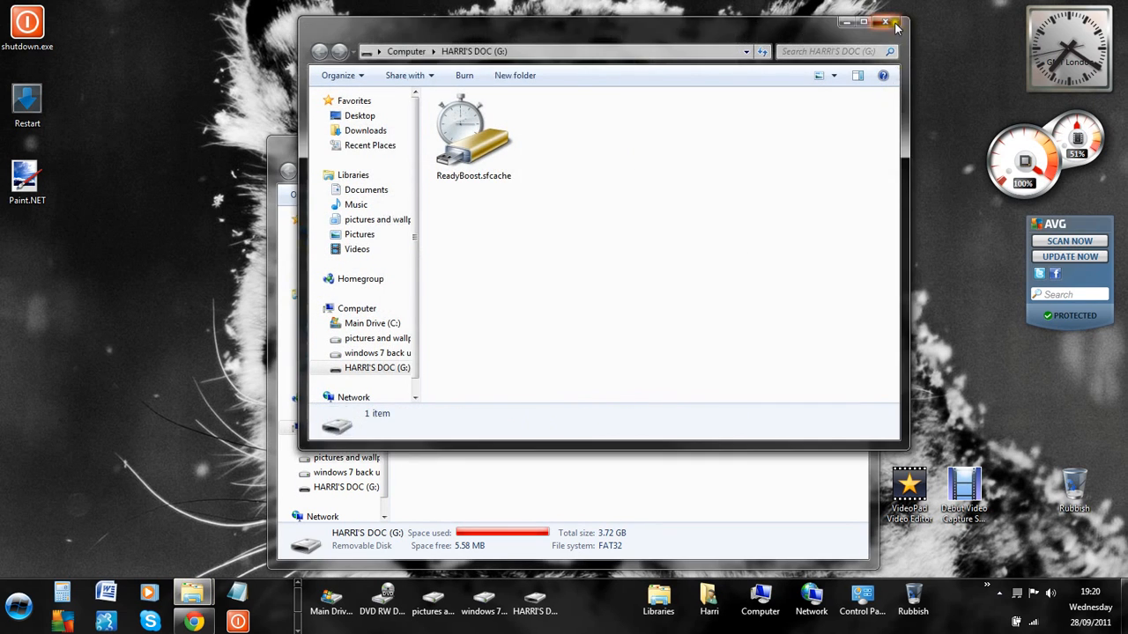
click(886, 21)
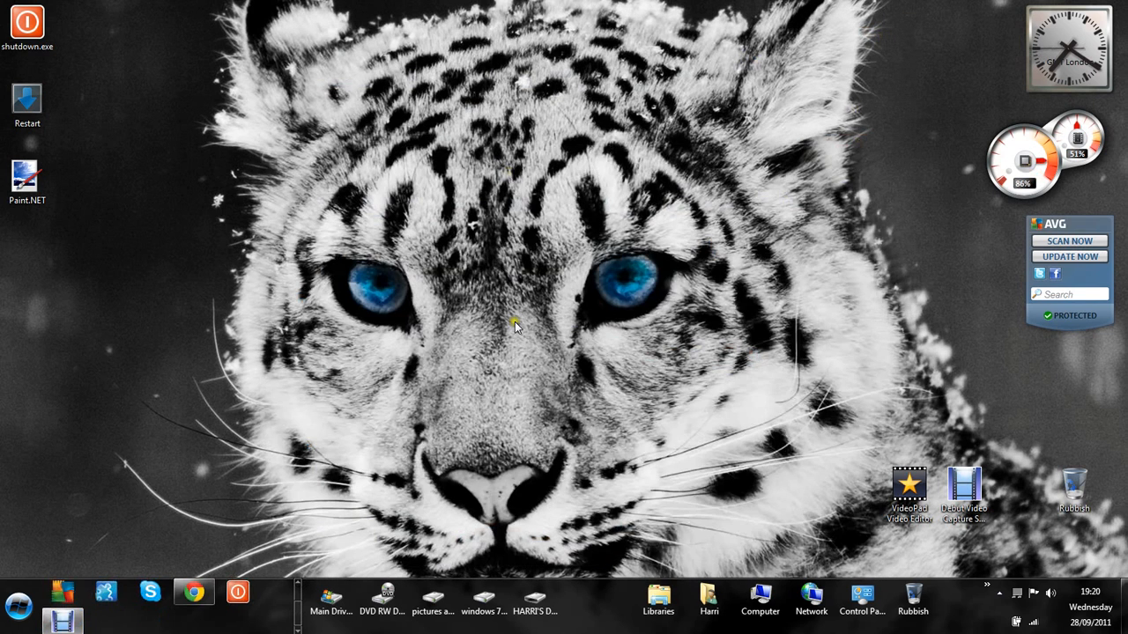